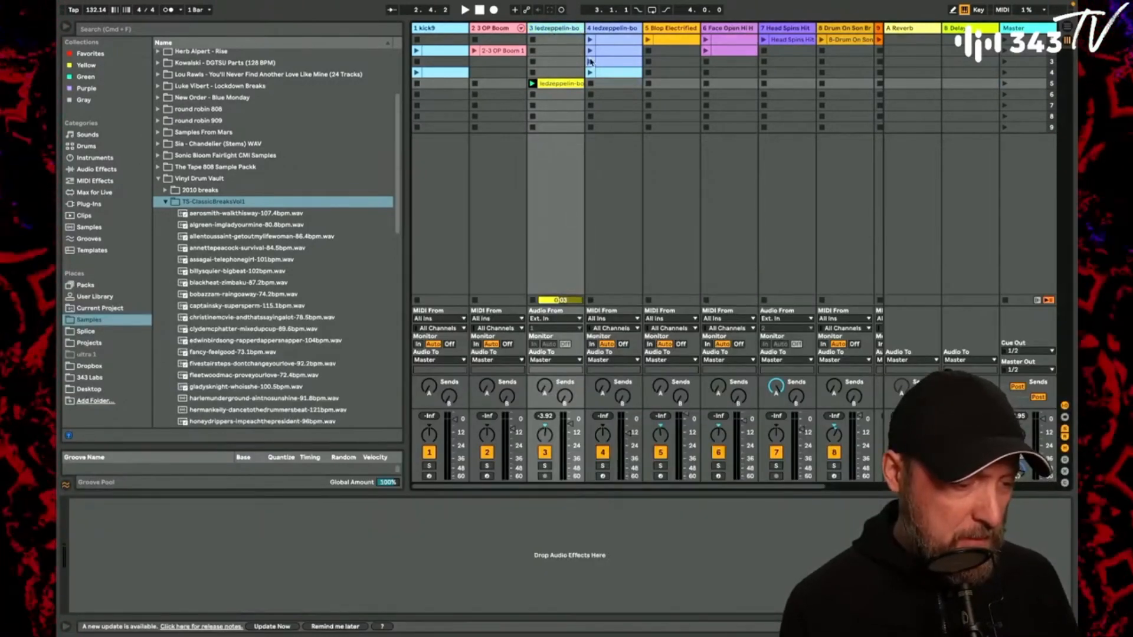
# Step: Open the MIDI clip holding the single A#2 note in the Note Editor
pyautogui.click(465, 10)
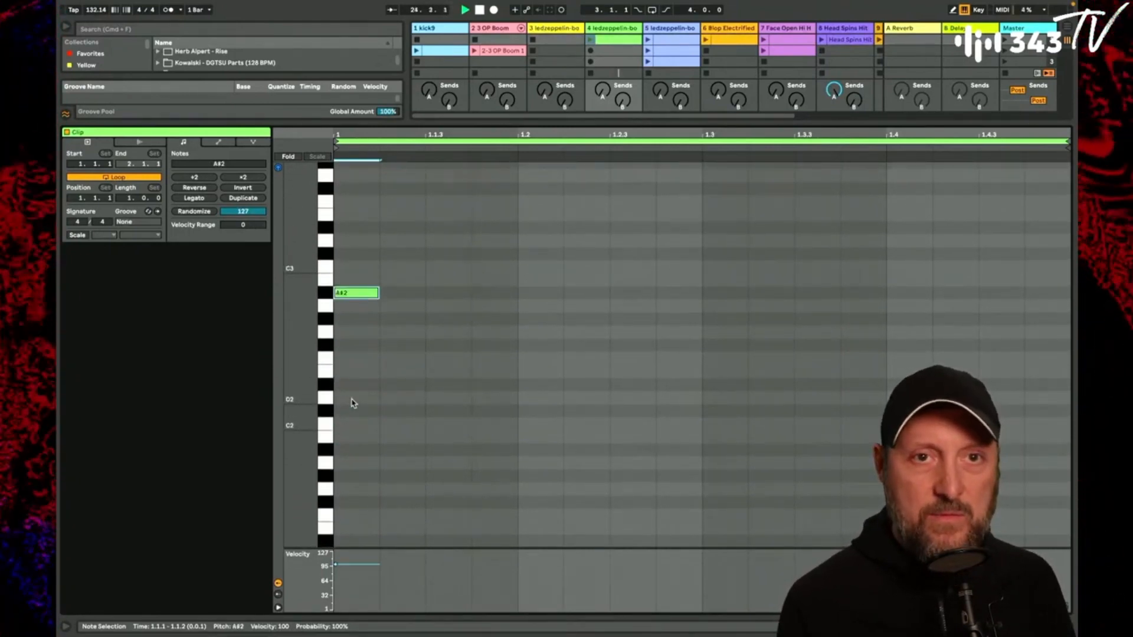
# Step: Draw the E1-to-C2 slice-trigger notes across beats 1.2–1.4
pyautogui.moveTo(355, 292); pyautogui.dragTo(355, 409)
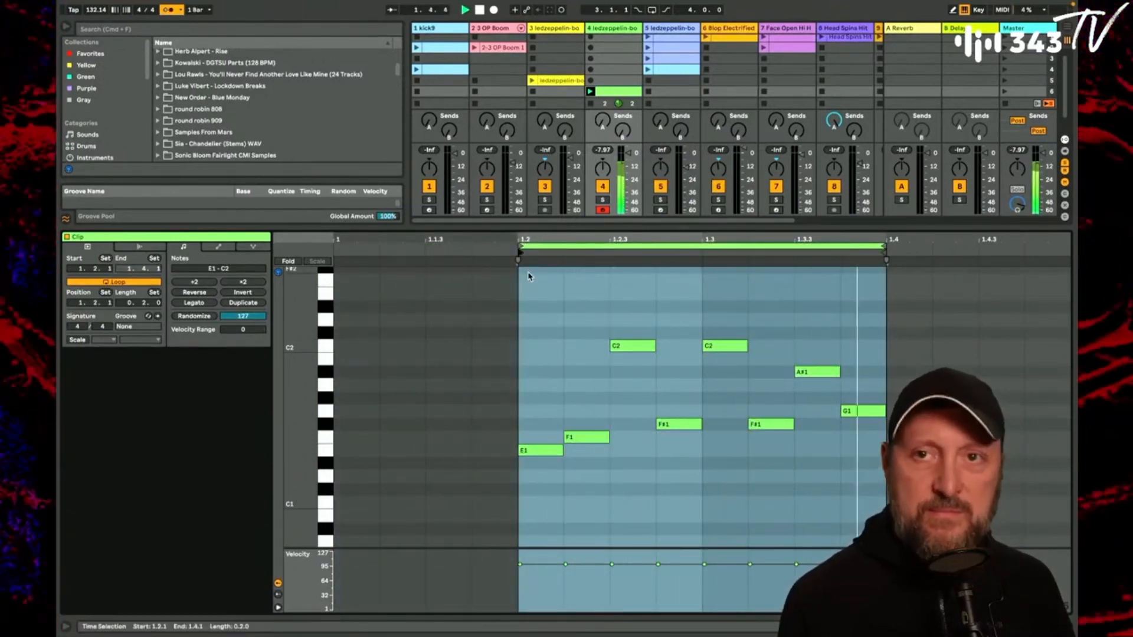
# Step: Apply Invert and the other Notes transforms to reorder the note pitches
pyautogui.click(465, 11)
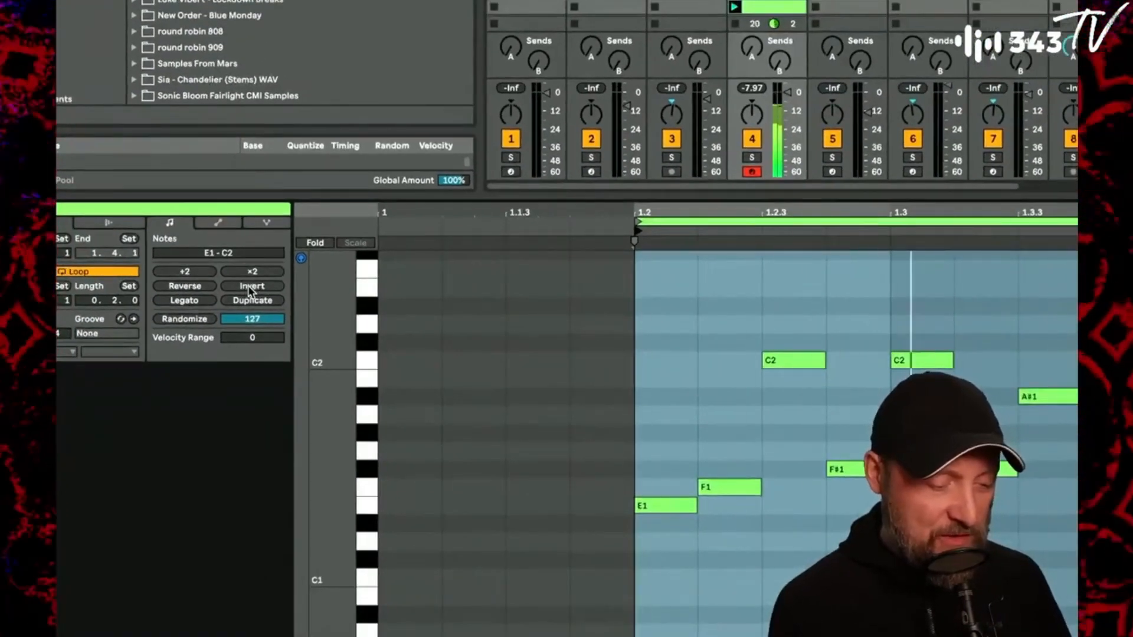
pyautogui.click(252, 285)
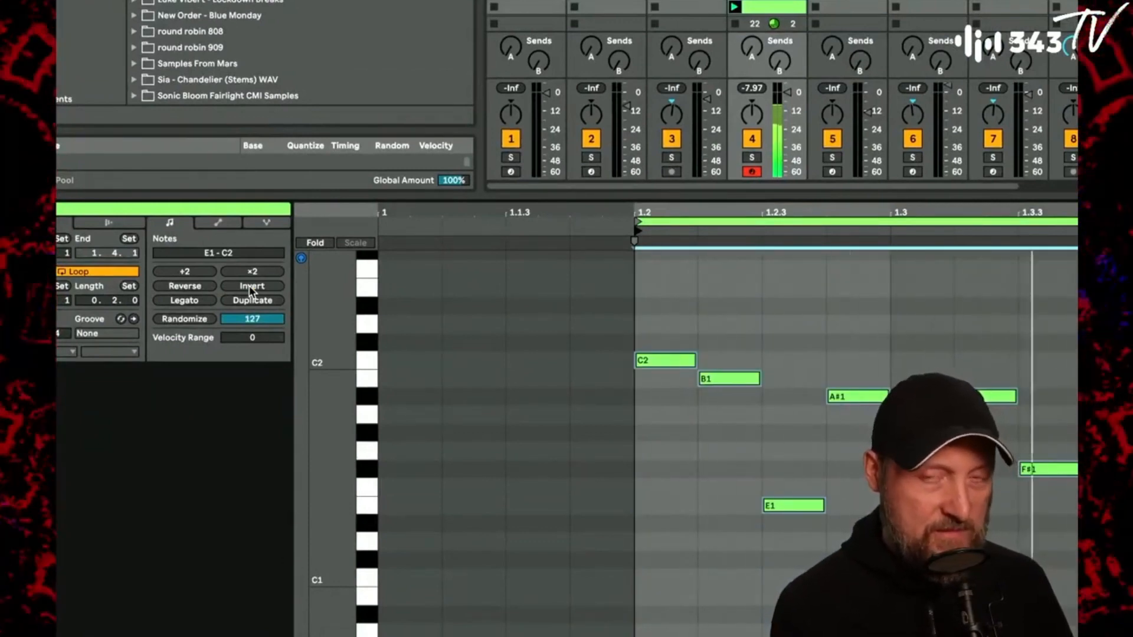
pyautogui.click(184, 286)
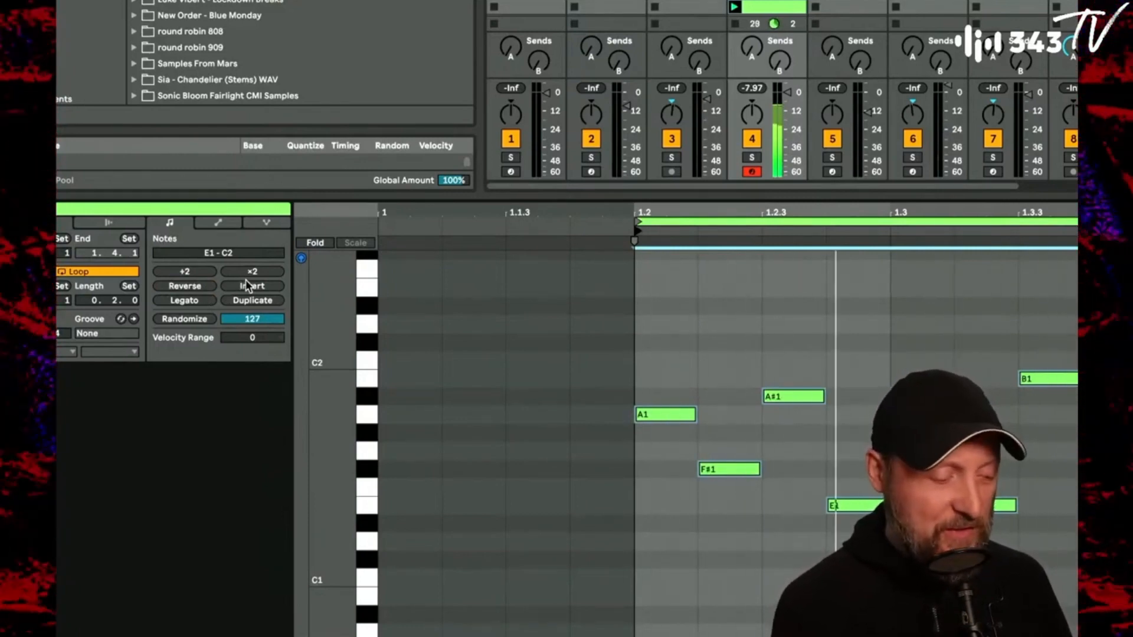
pyautogui.click(252, 286)
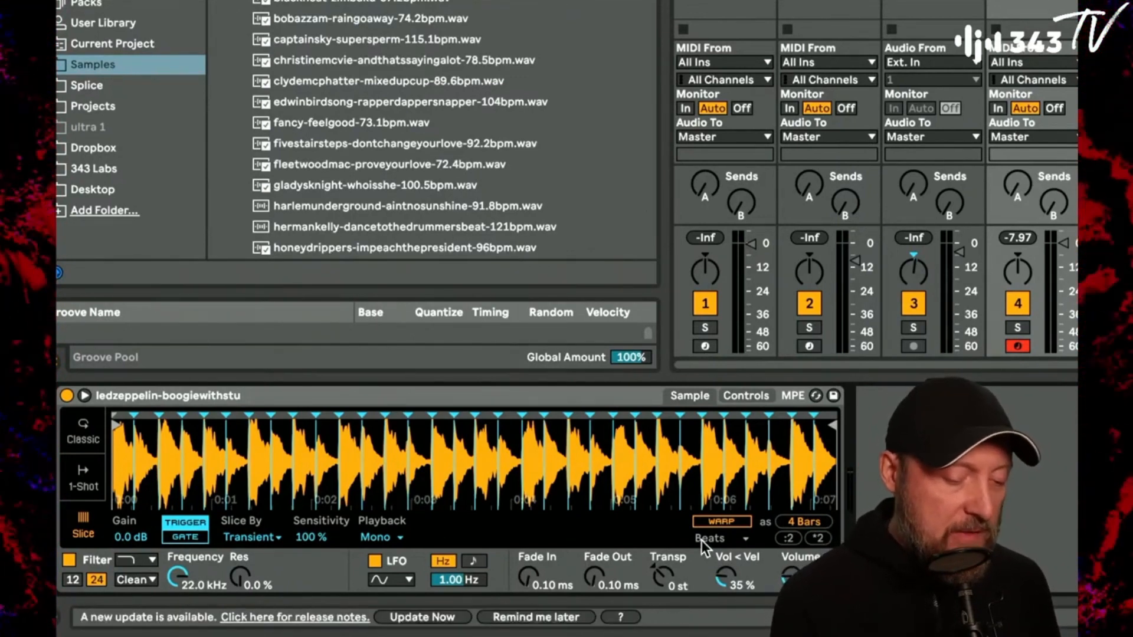
# Step: Show Simpler's Warp settings and turn Transp down to -4 st
pyautogui.click(722, 522)
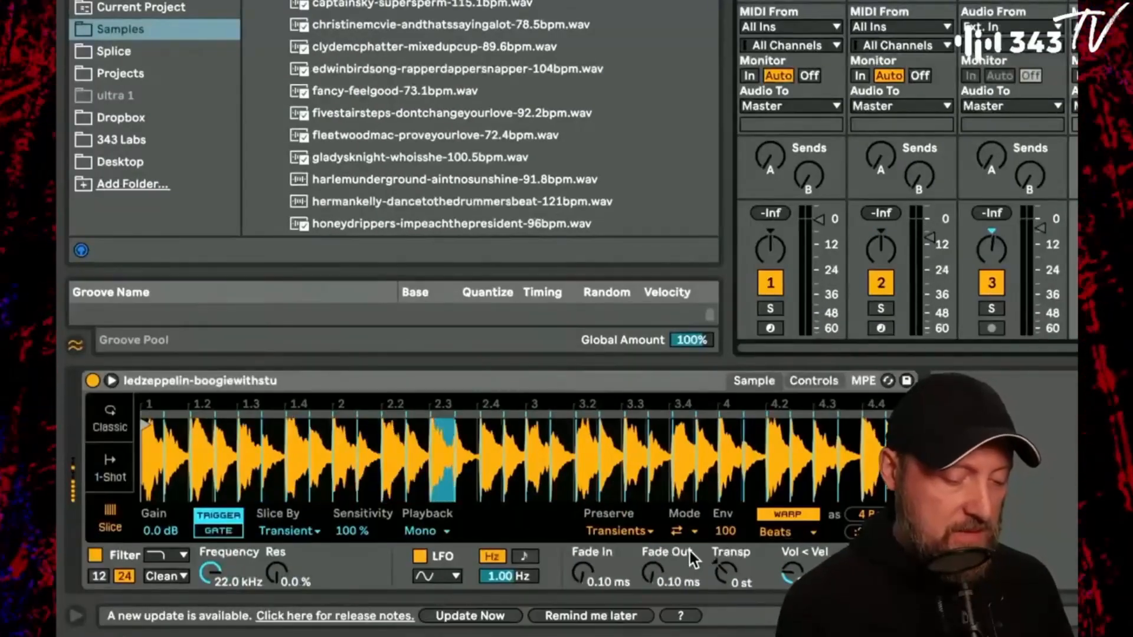
pyautogui.moveTo(730, 575); pyautogui.dragTo(730, 600)
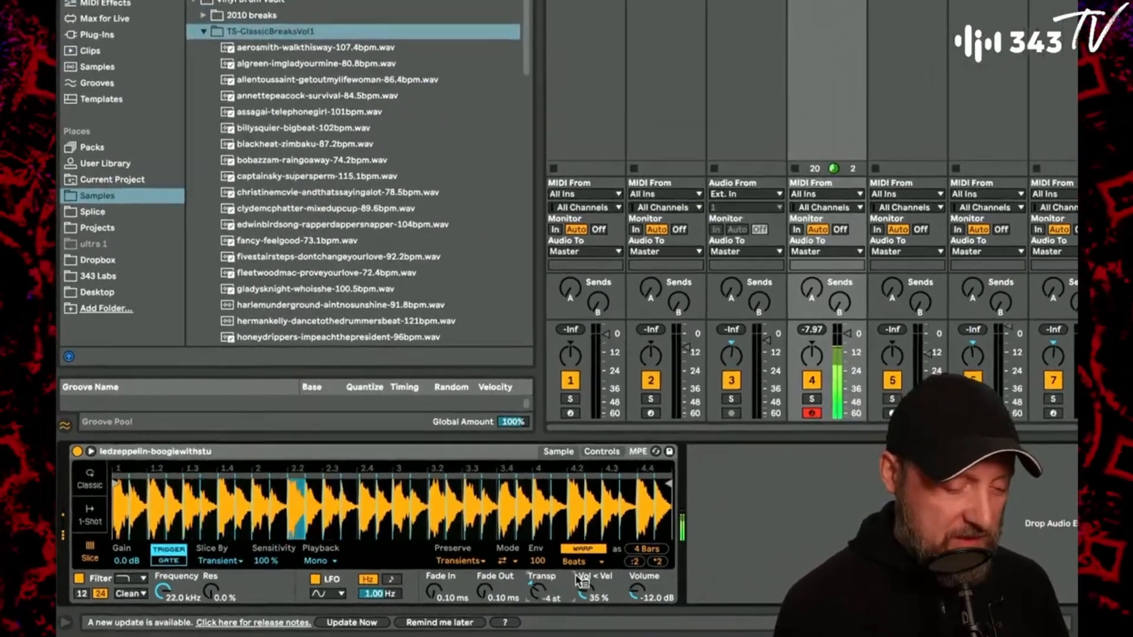
# Step: Switch Simpler's warp mode to Complex Pro, with Transp at -8 st
pyautogui.click(581, 562)
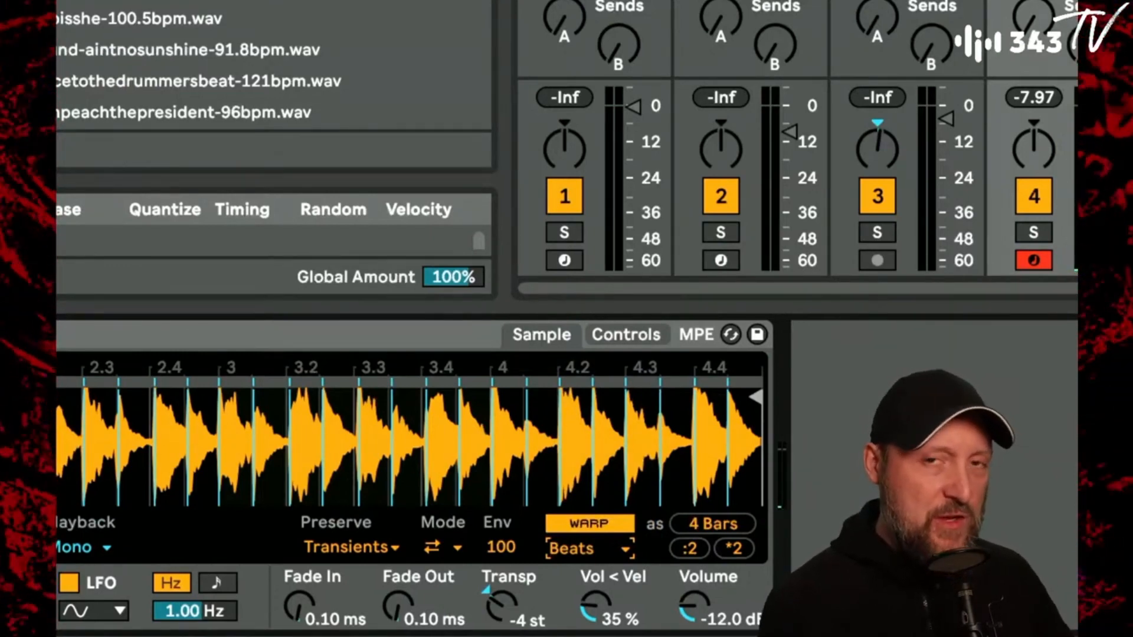
pyautogui.click(589, 547)
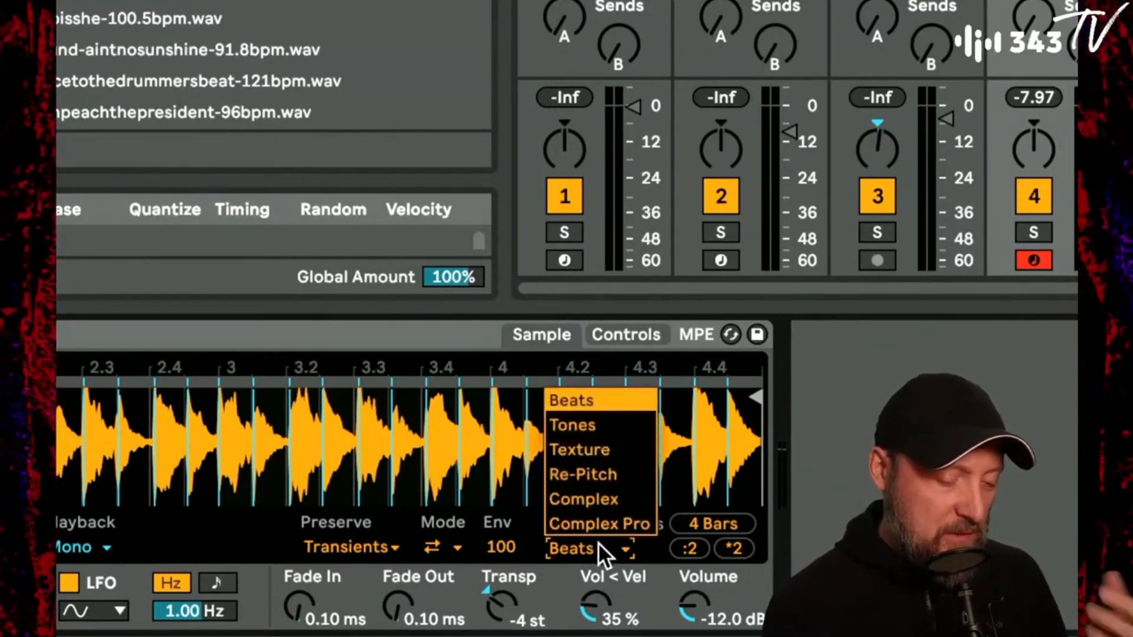
pyautogui.moveTo(599, 532)
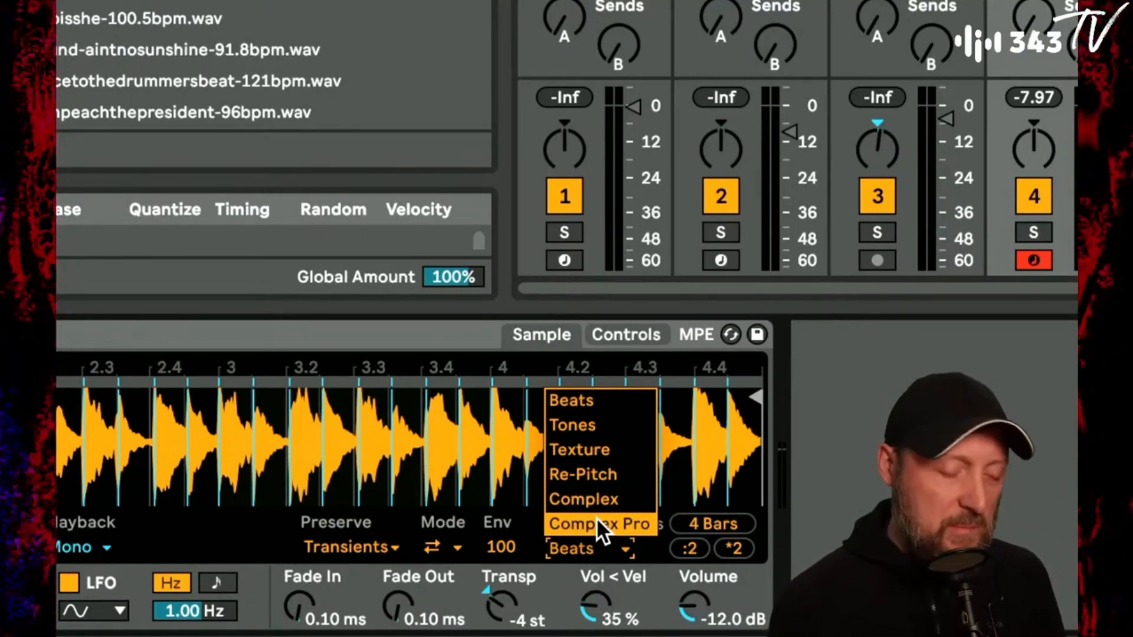
pyautogui.click(600, 523)
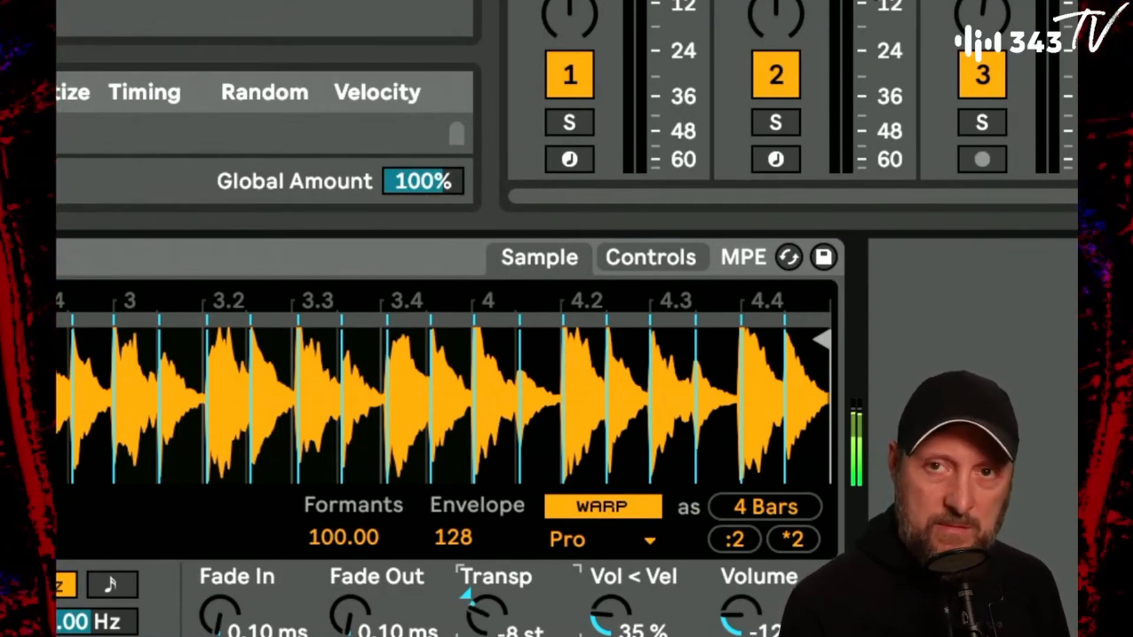
pyautogui.moveTo(502, 626)
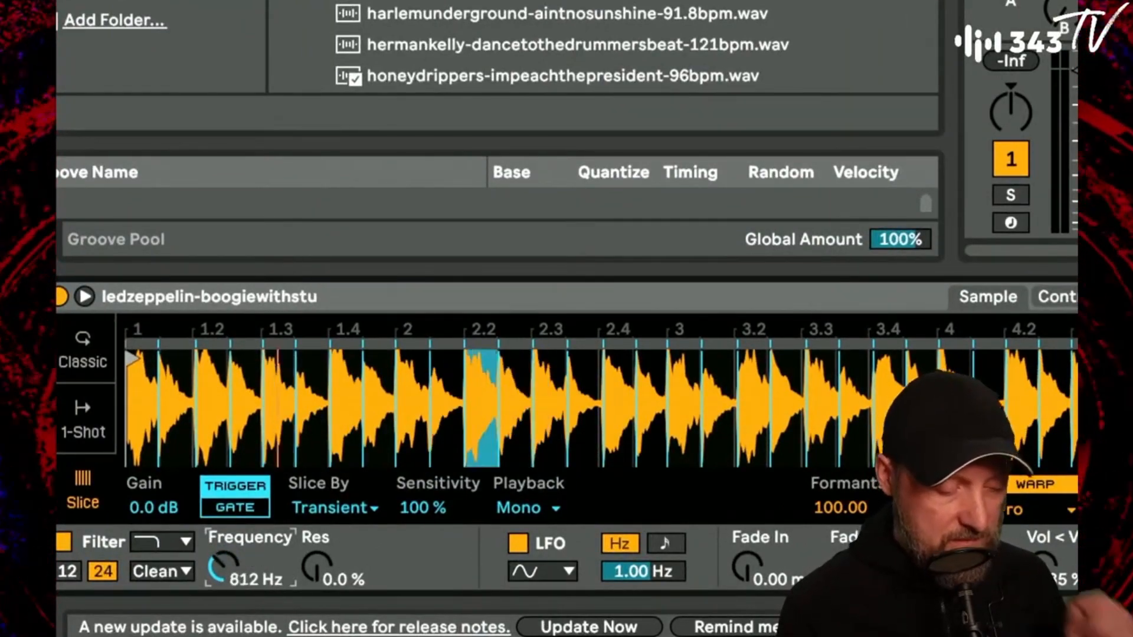
# Step: Lower the filter cutoff toward 900 Hz, with envelope amount 37, decay 345 ms, sustain 0%
pyautogui.moveTo(213, 567); pyautogui.dragTo(213, 586)
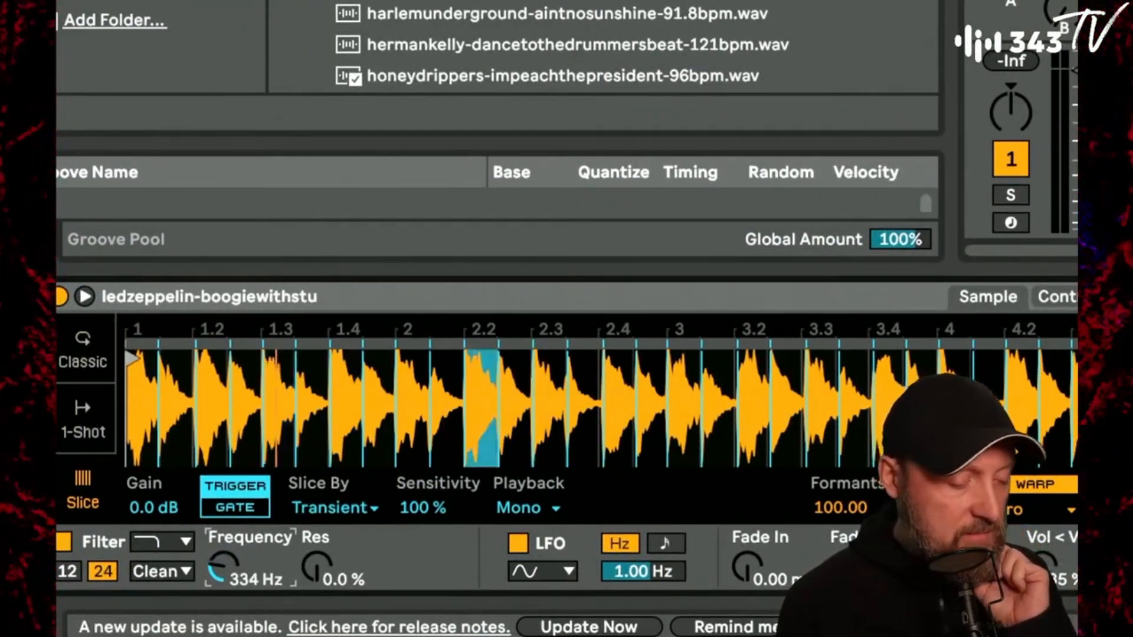
pyautogui.moveTo(232, 570); pyautogui.dragTo(231, 578)
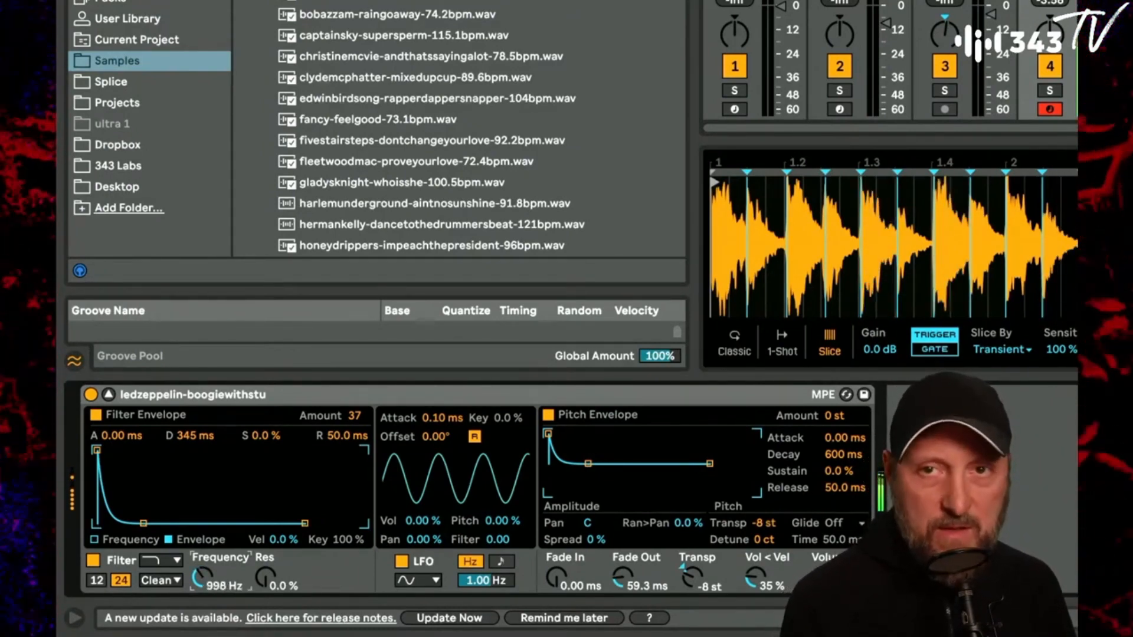
pyautogui.moveTo(204, 579); pyautogui.dragTo(205, 589)
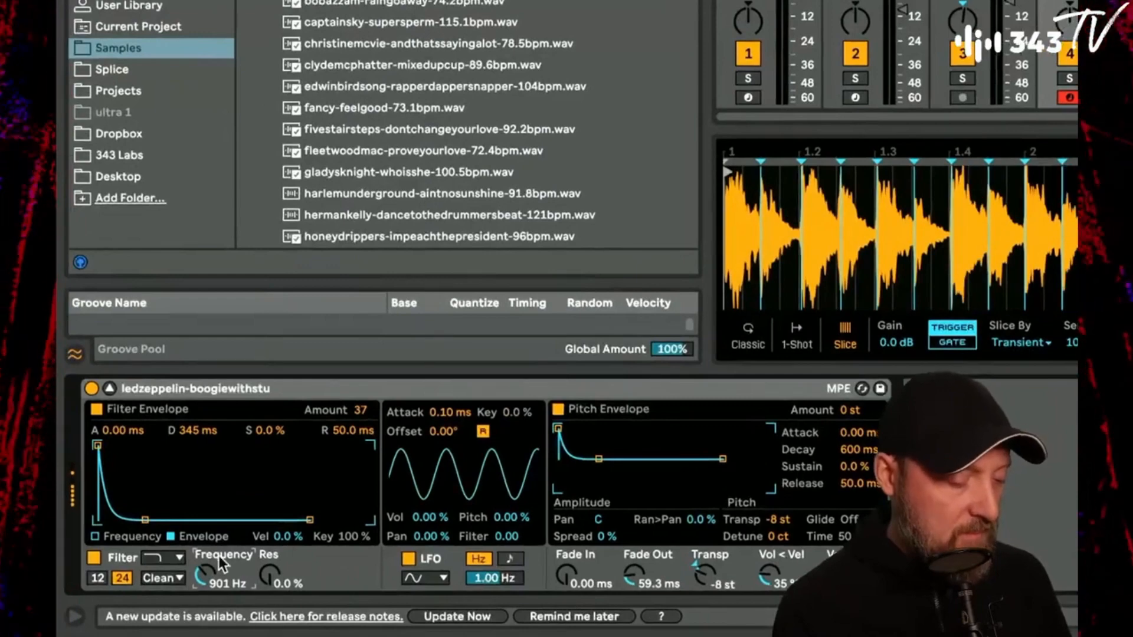
# Step: Set the filter circuit to SMP, drive to 16 dB, and readjust the cutoff
pyautogui.click(160, 579)
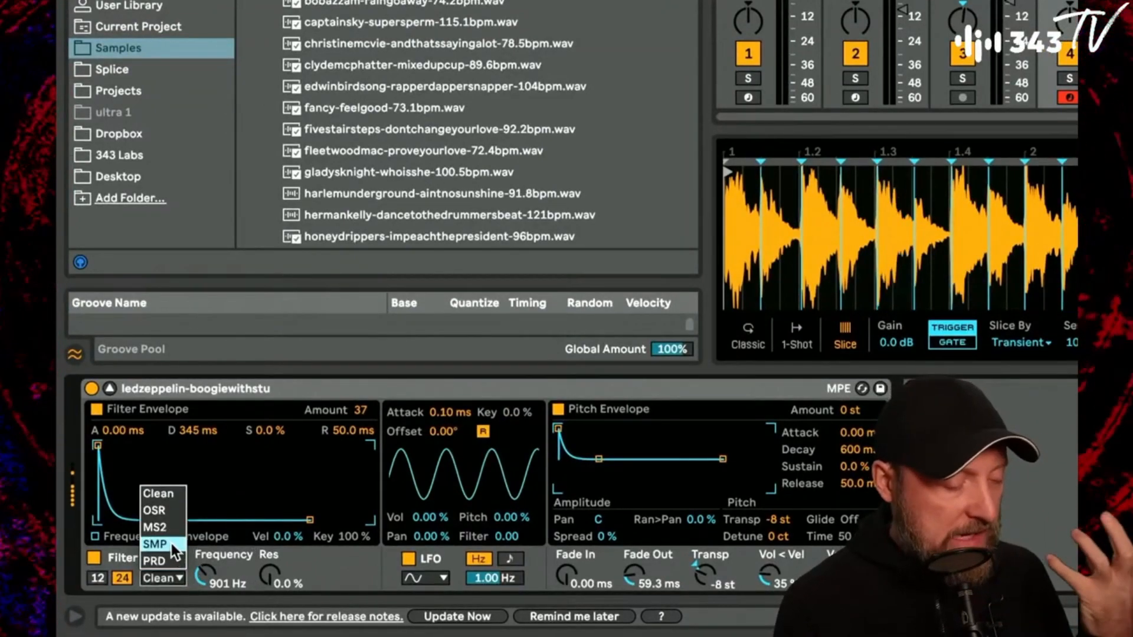
pyautogui.click(155, 544)
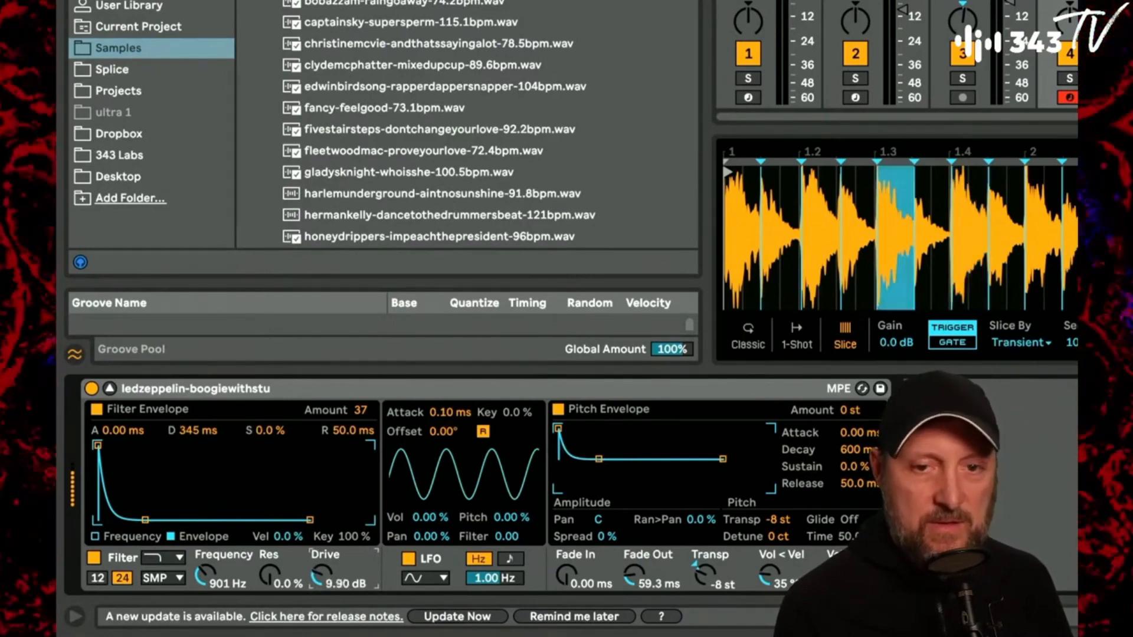
pyautogui.moveTo(319, 579); pyautogui.dragTo(320, 589)
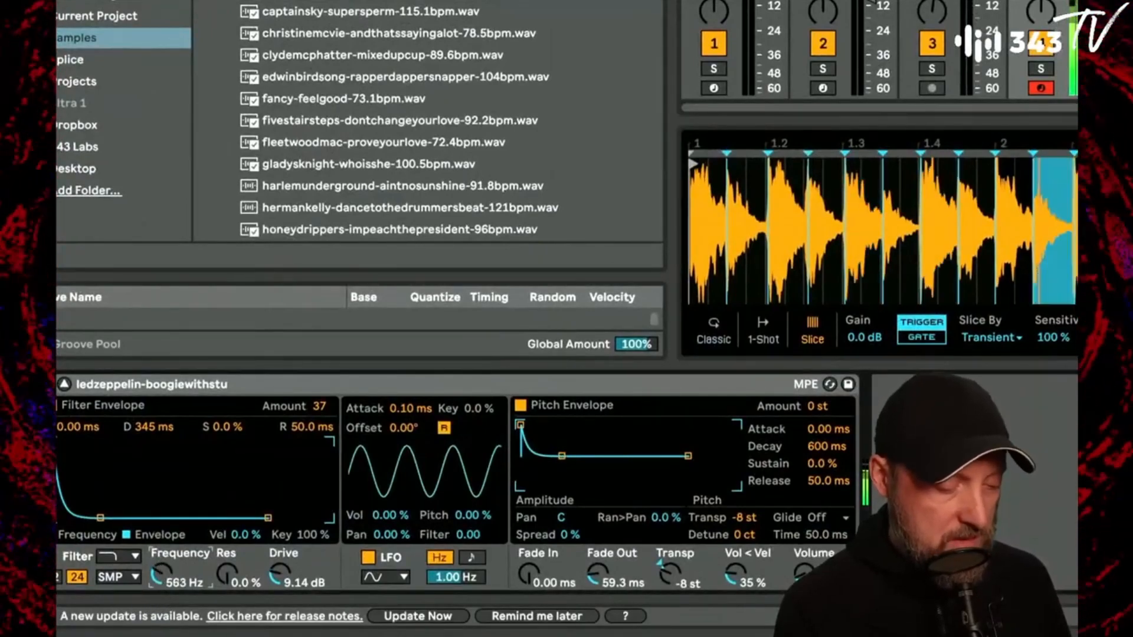
pyautogui.moveTo(274, 578); pyautogui.dragTo(274, 556)
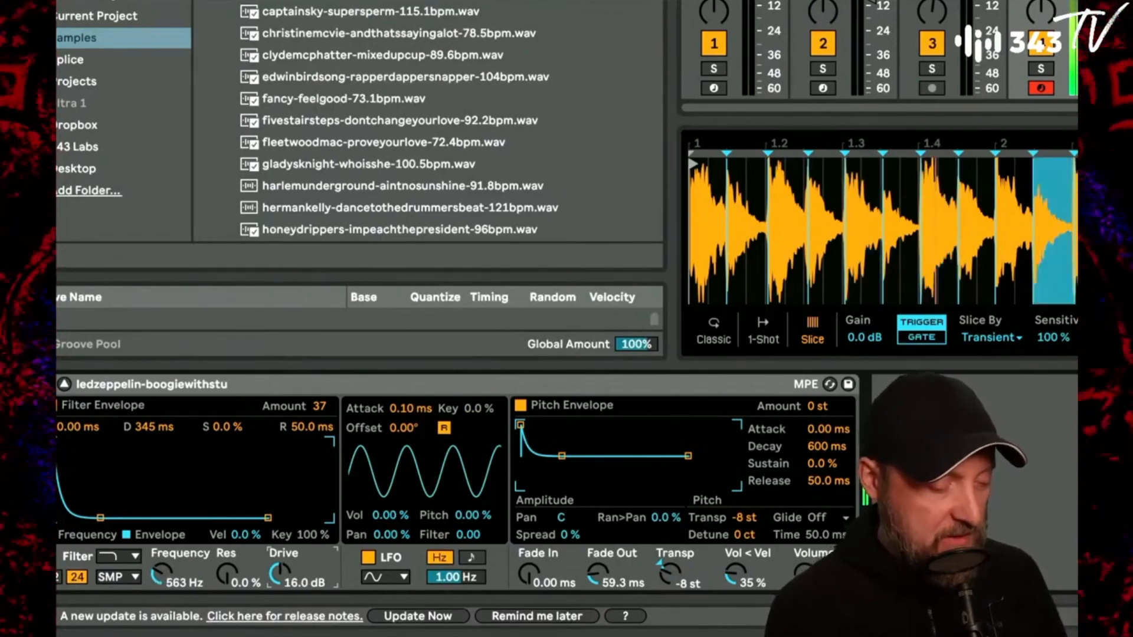
pyautogui.moveTo(165, 574); pyautogui.dragTo(165, 549)
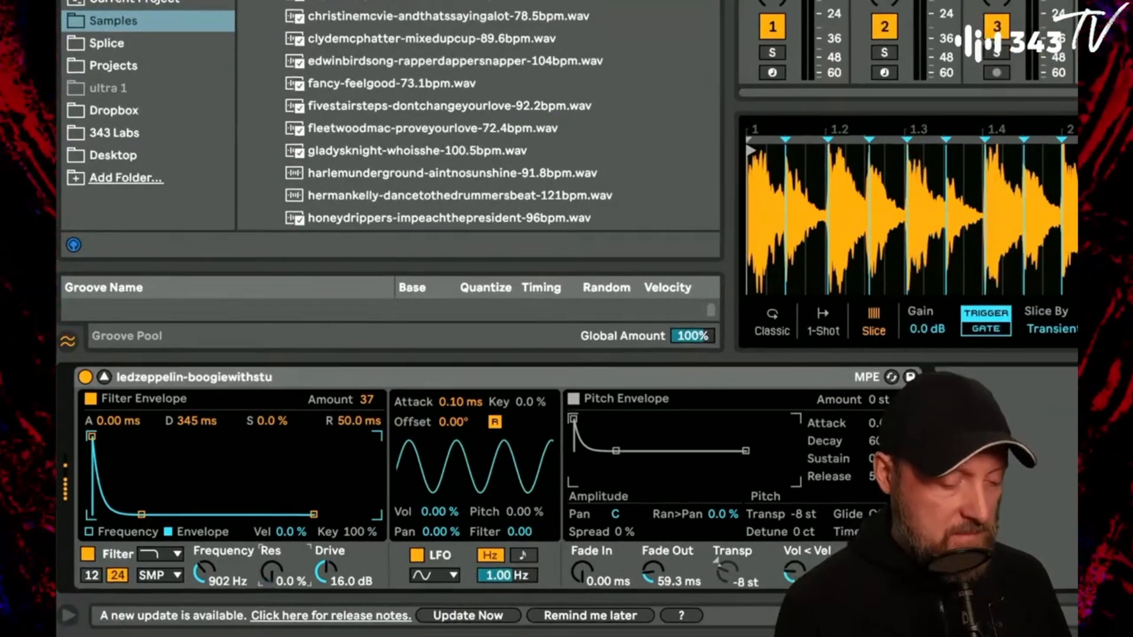
# Step: Bring the filter Frequency knob back to about 902 Hz
pyautogui.moveTo(195, 571); pyautogui.dragTo(195, 549)
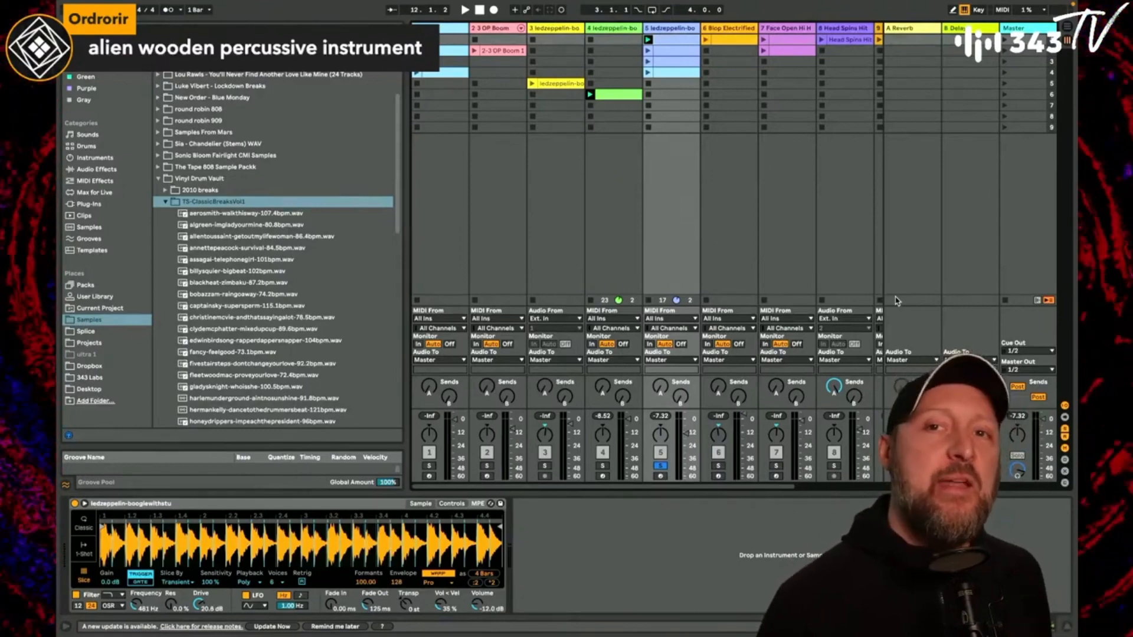
# Step: Show Simpler's Controls tab with the envelope and filter controls
pyautogui.click(466, 11)
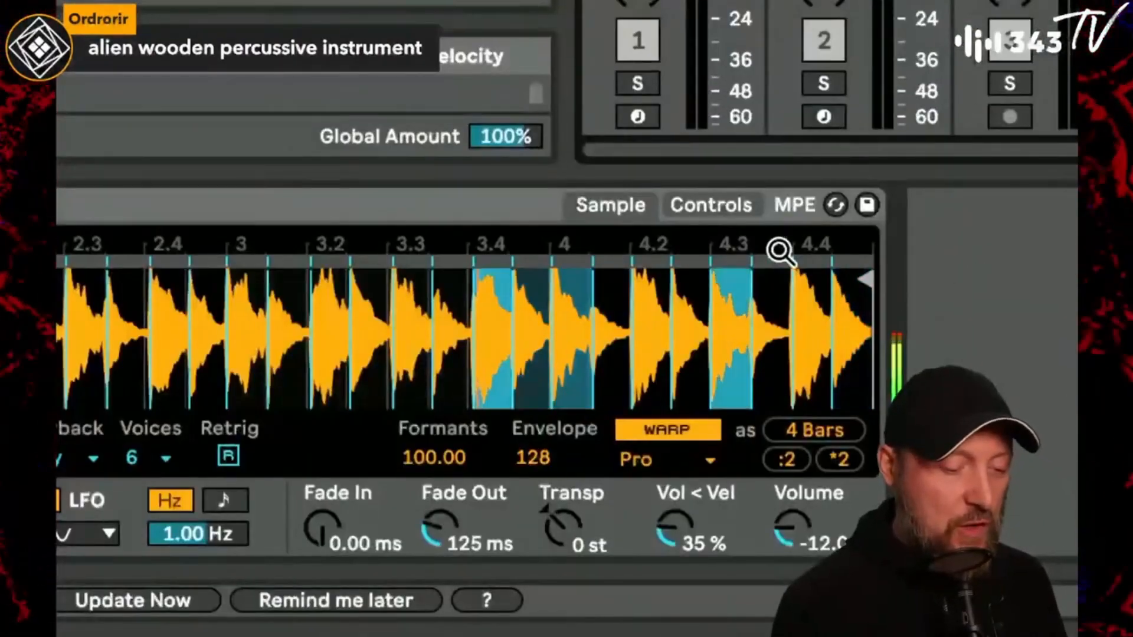
pyautogui.click(711, 205)
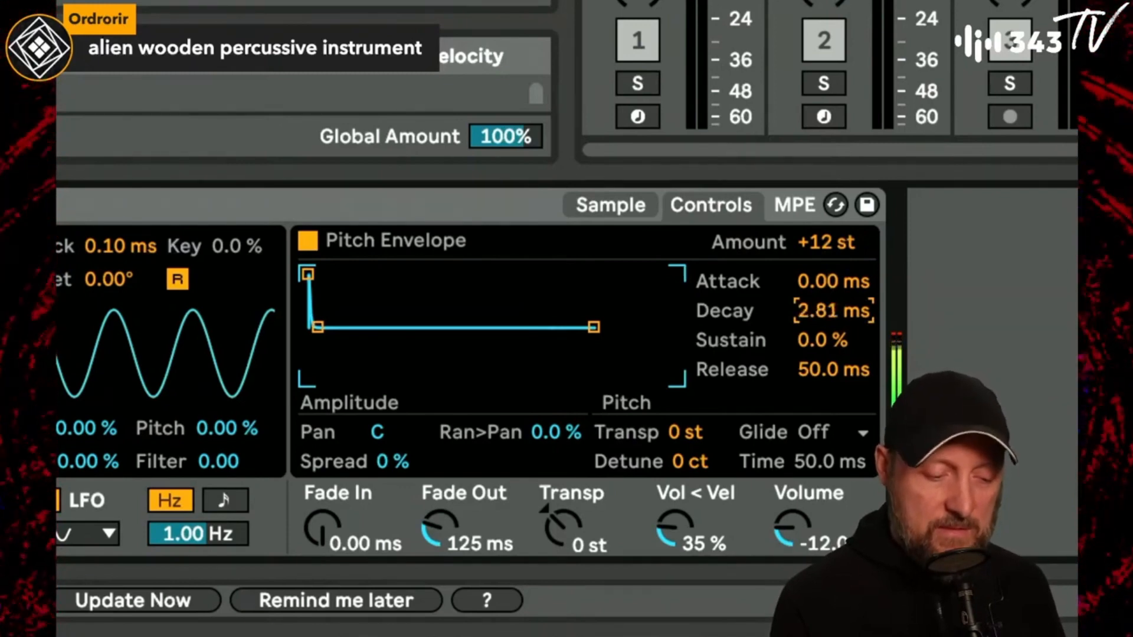
# Step: Adjust the pitch envelope decay to about 2.81 ms
pyautogui.moveTo(834, 311); pyautogui.dragTo(835, 322)
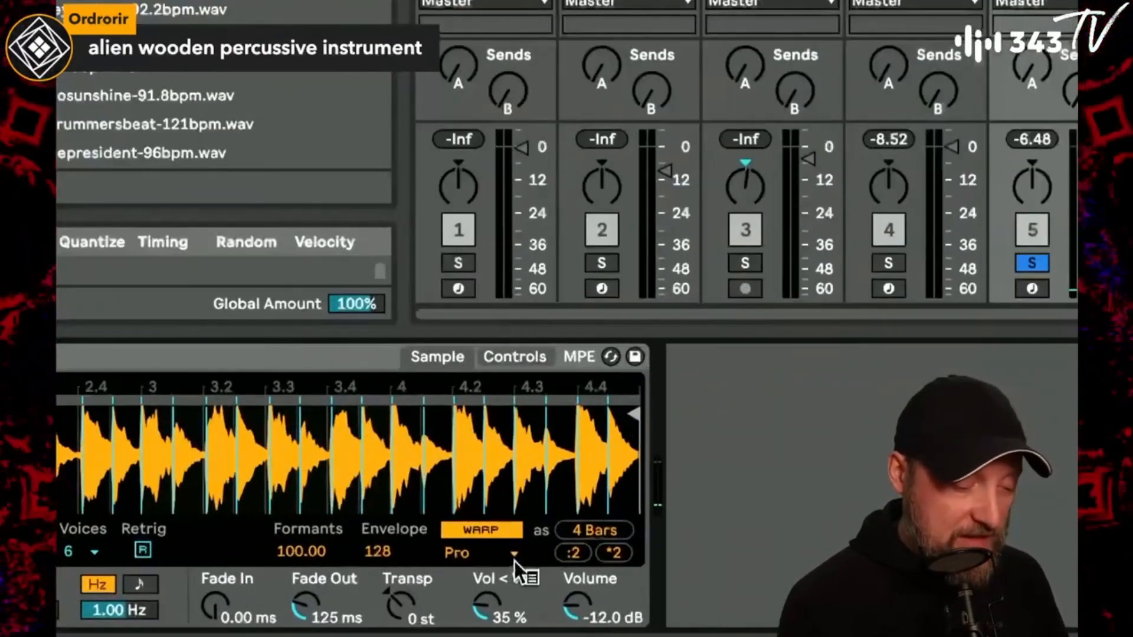
# Step: Turn off warping for the break and show Simpler's pitch envelope controls (22.1 ms decay)
pyautogui.click(481, 530)
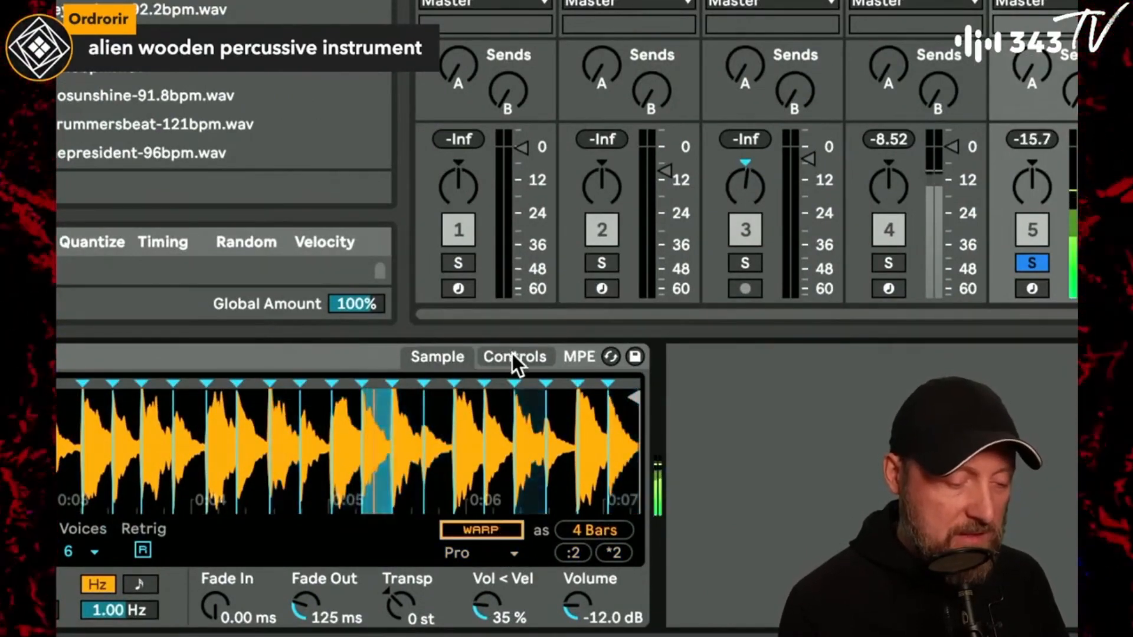
pyautogui.click(514, 357)
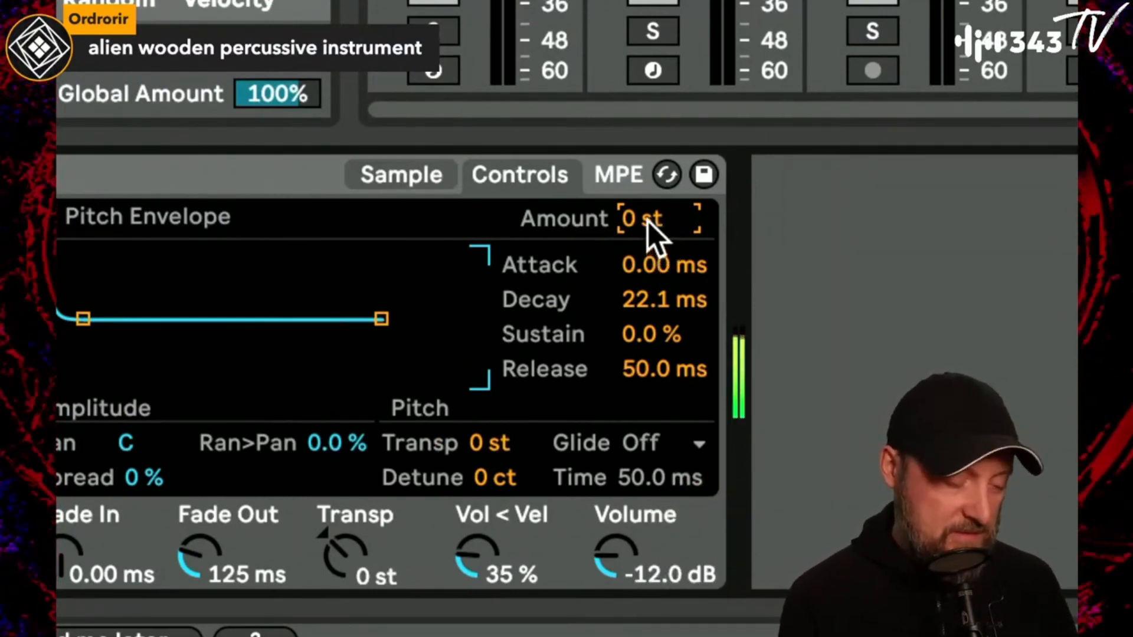
# Step: Raise the break's pitch envelope amount to +12 st, keeping the 22.1 ms decay
pyautogui.moveTo(640, 218); pyautogui.dragTo(639, 210)
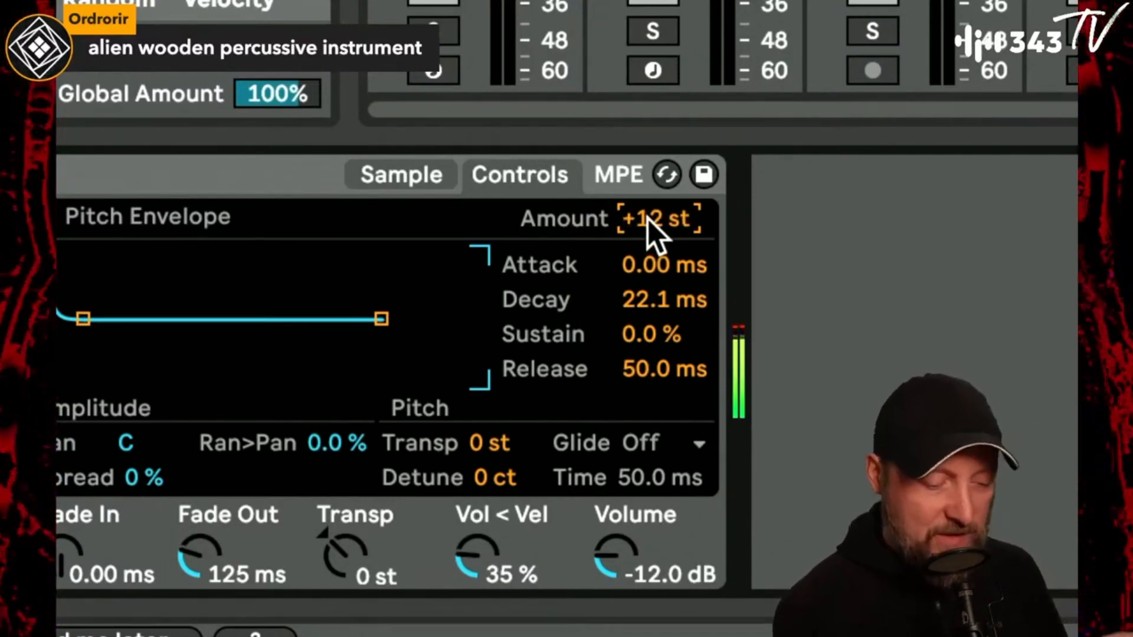
pyautogui.moveTo(658, 321)
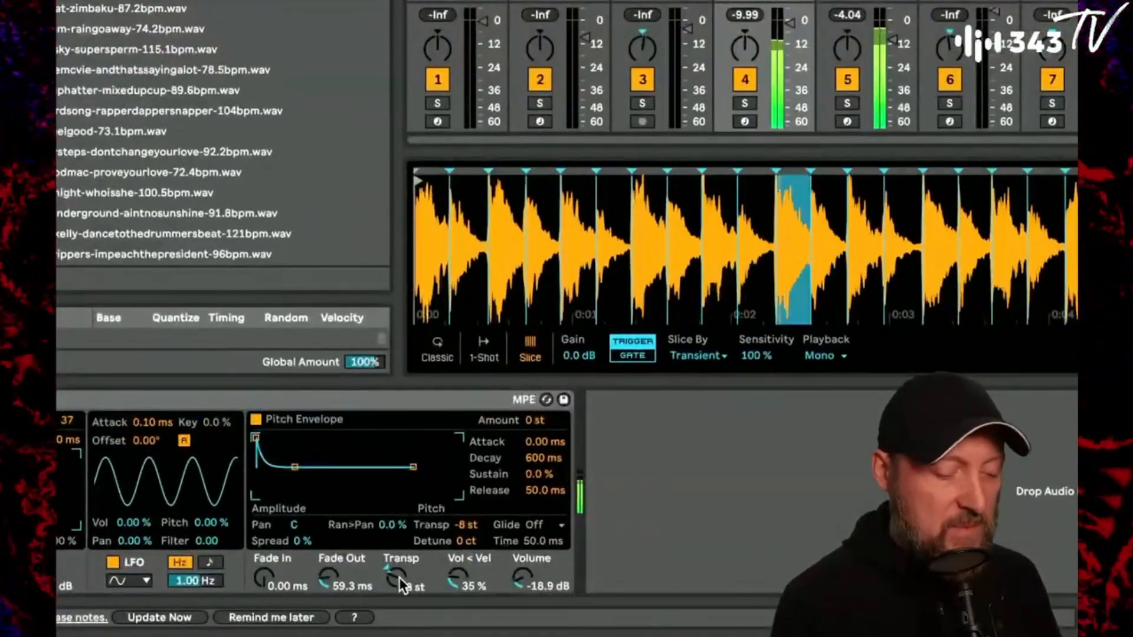
# Step: Transpose the sliced break in Simpler down to -14 st
pyautogui.moveTo(394, 574); pyautogui.dragTo(393, 586)
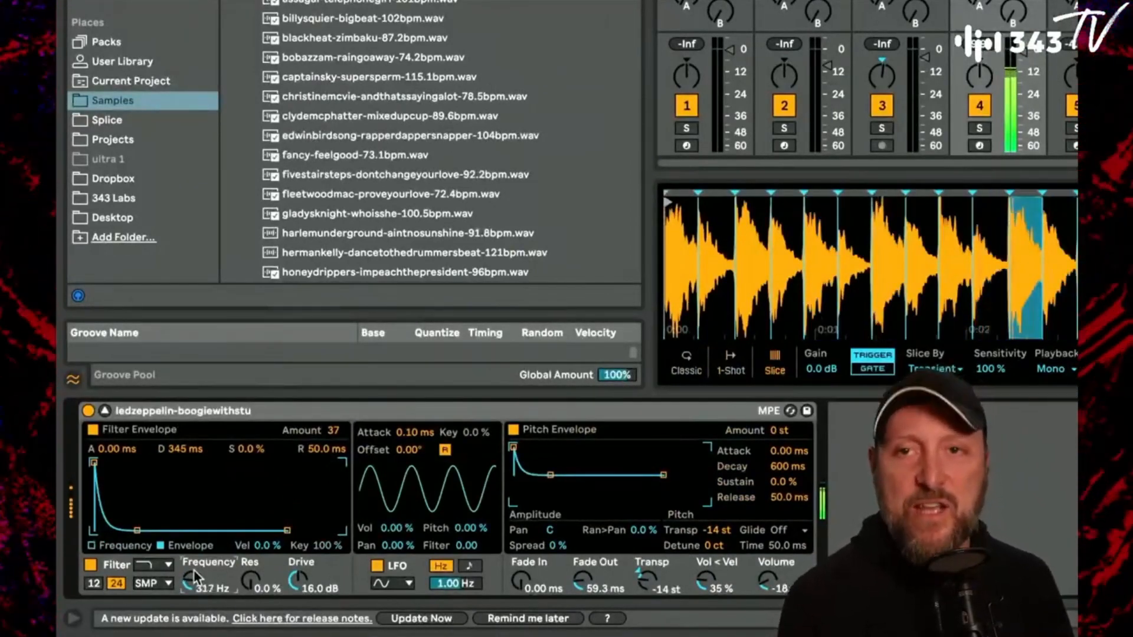
pyautogui.moveTo(180, 611)
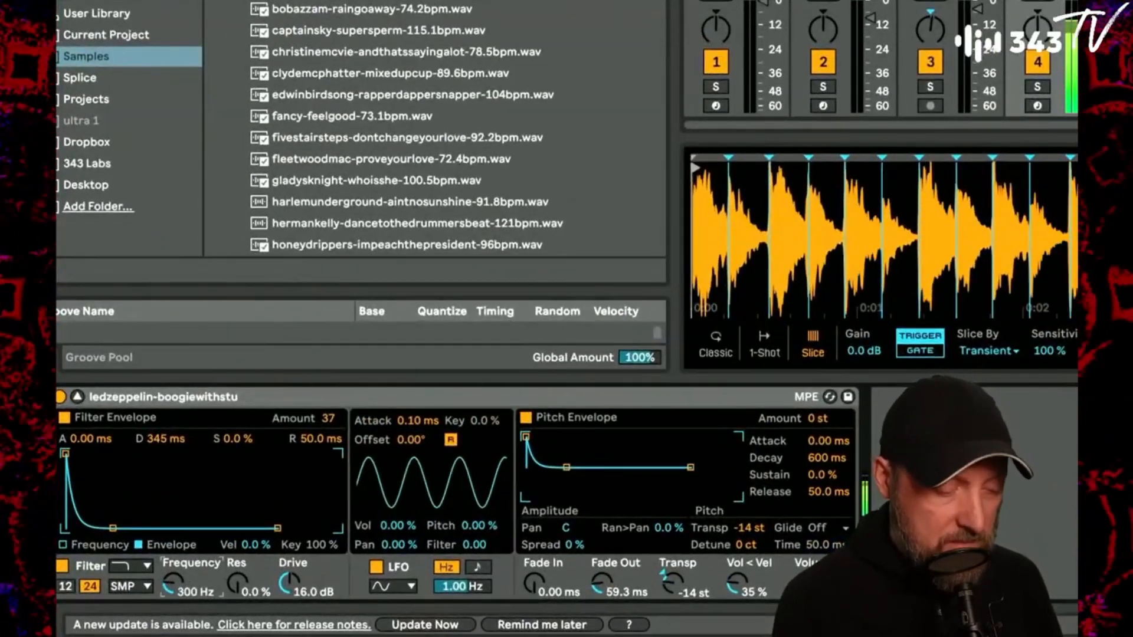
# Step: Pull Simpler's filter frequency knob down to around 300 Hz
pyautogui.moveTo(193, 582); pyautogui.dragTo(193, 556)
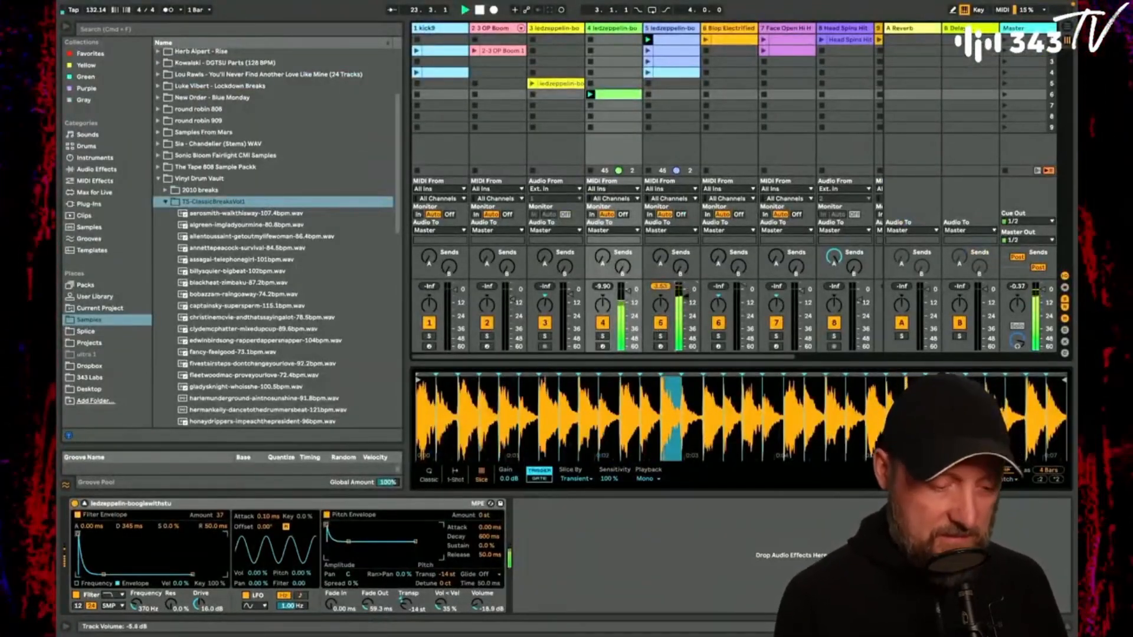
# Step: Select the kick9 track to show its Simpler, then open the vinyl drums folder
pyautogui.click(427, 29)
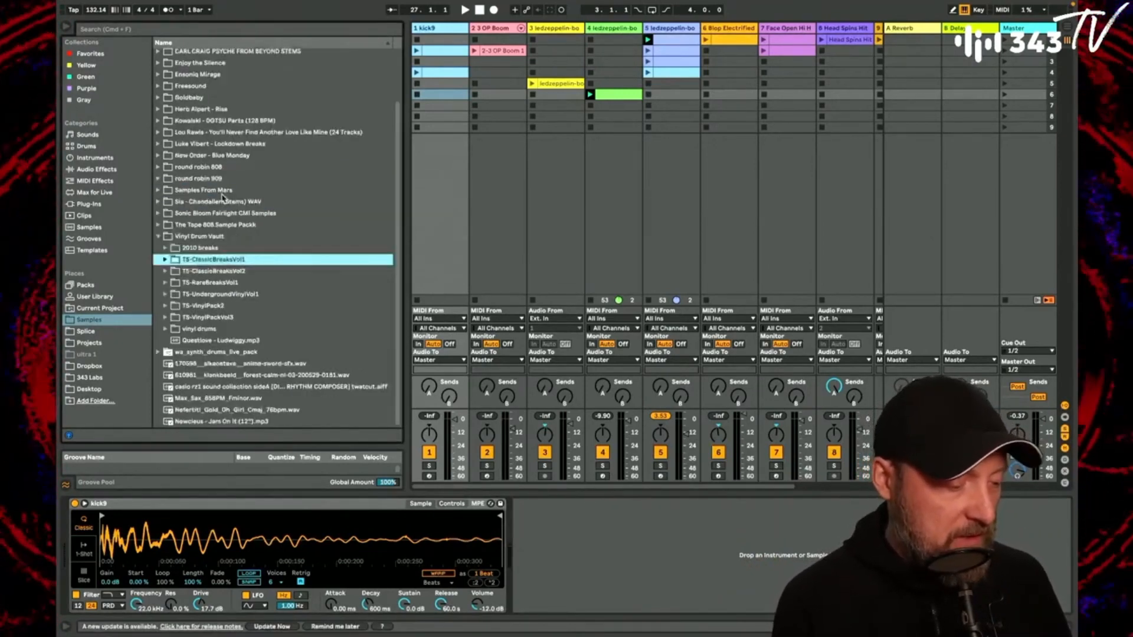
pyautogui.click(166, 329)
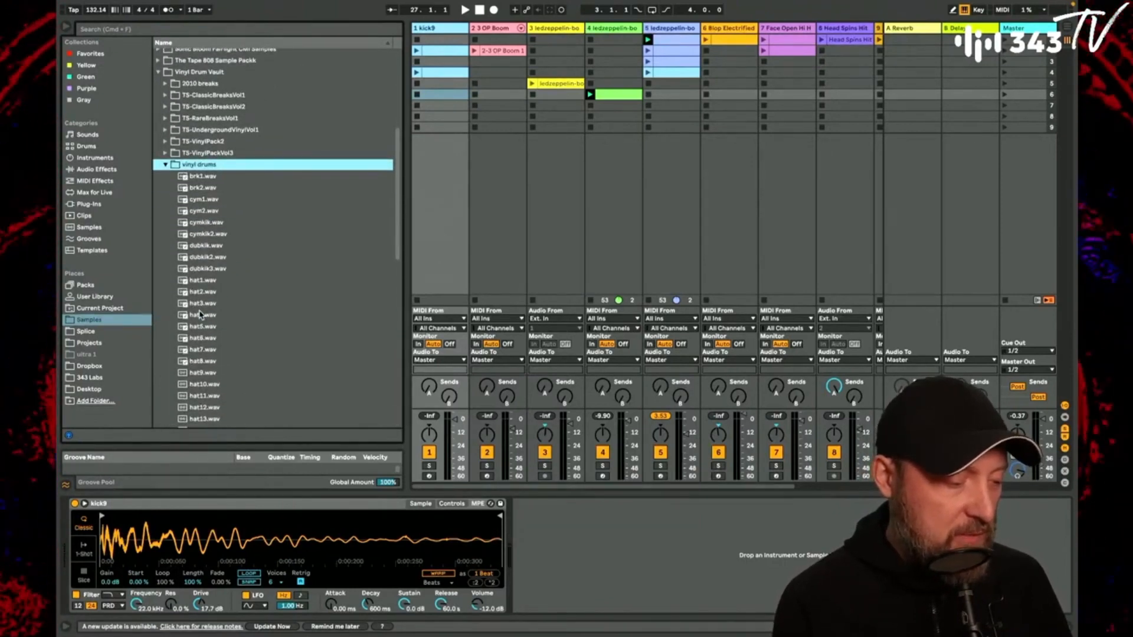
# Step: Scroll to the kik files and audition kik3 and the next kick sample
pyautogui.scroll(-3)
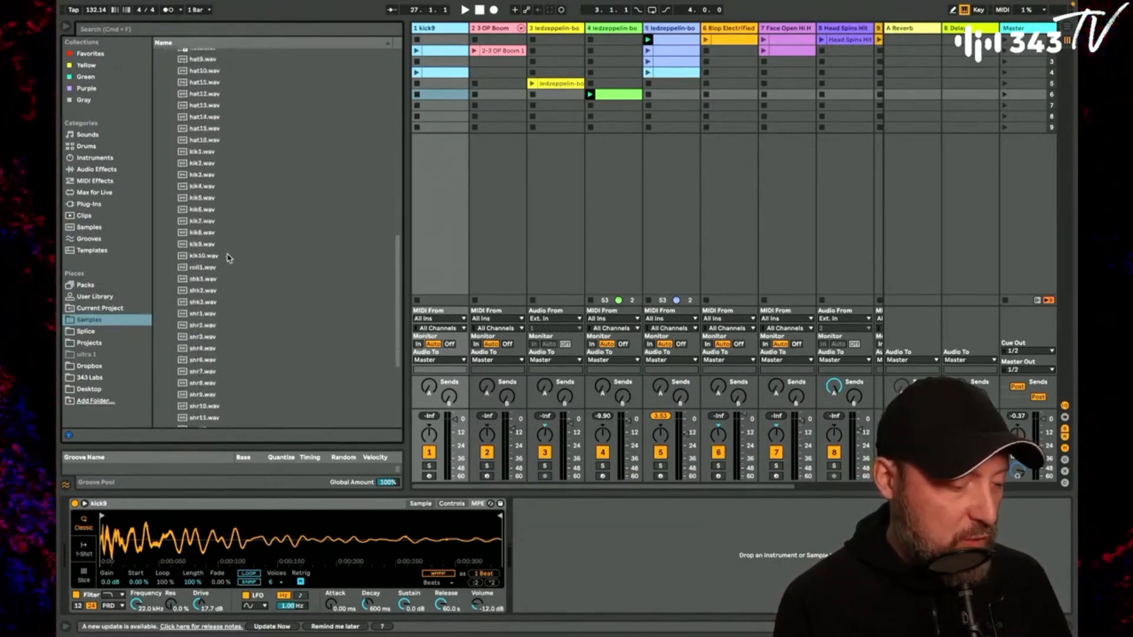
pyautogui.click(204, 151)
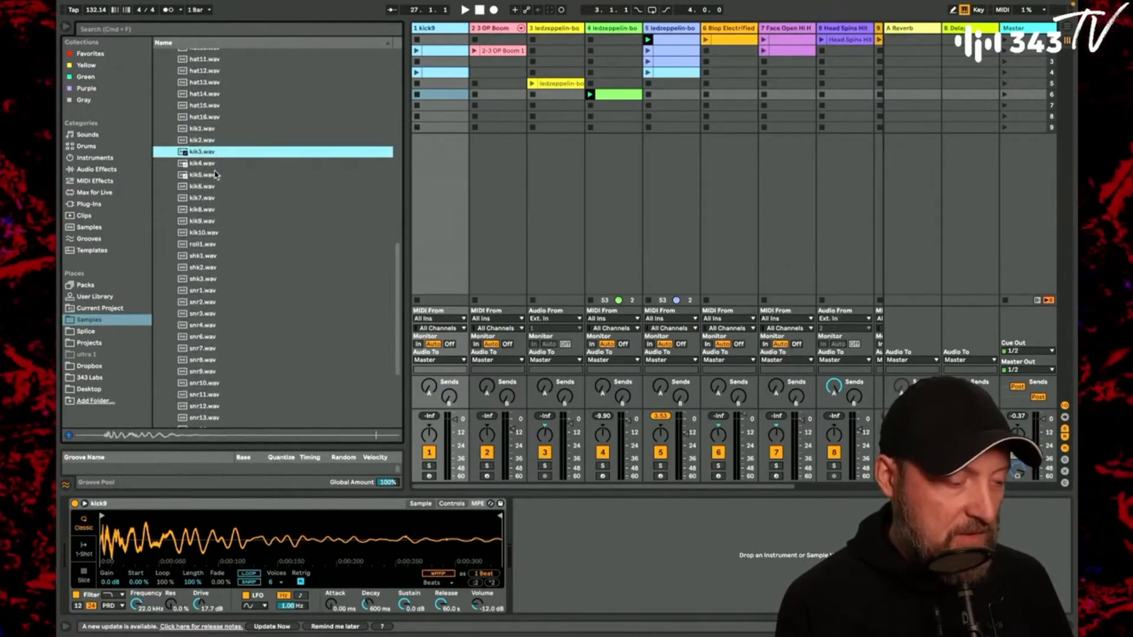
pyautogui.click(204, 163)
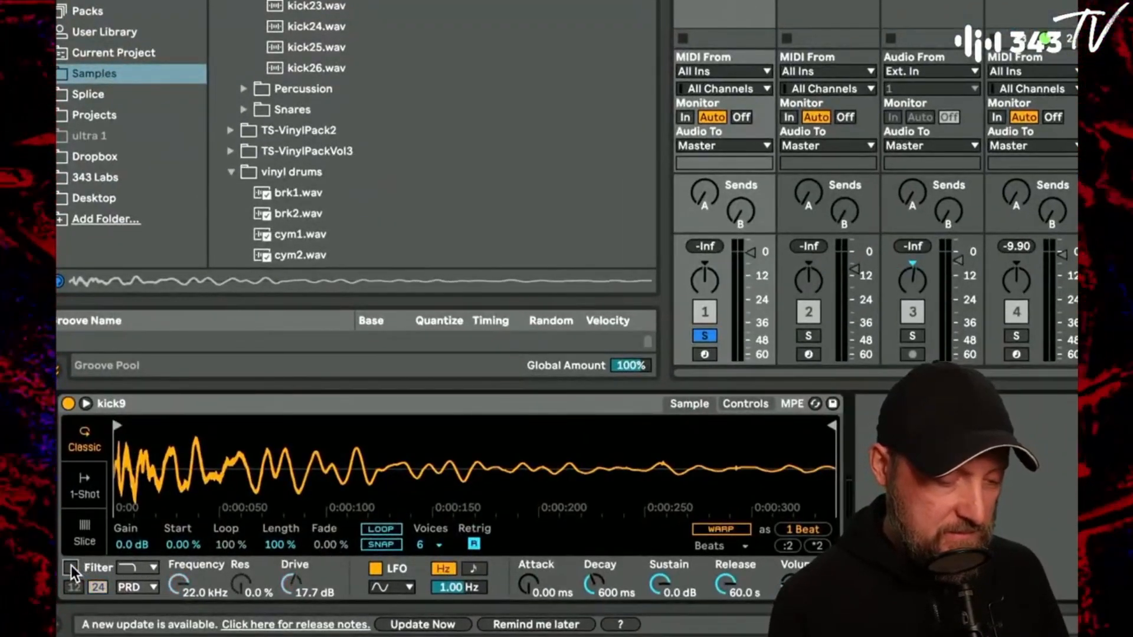
# Step: Show the kick9 Simpler's envelope controls and switch to editing the pitch envelope
pyautogui.click(746, 404)
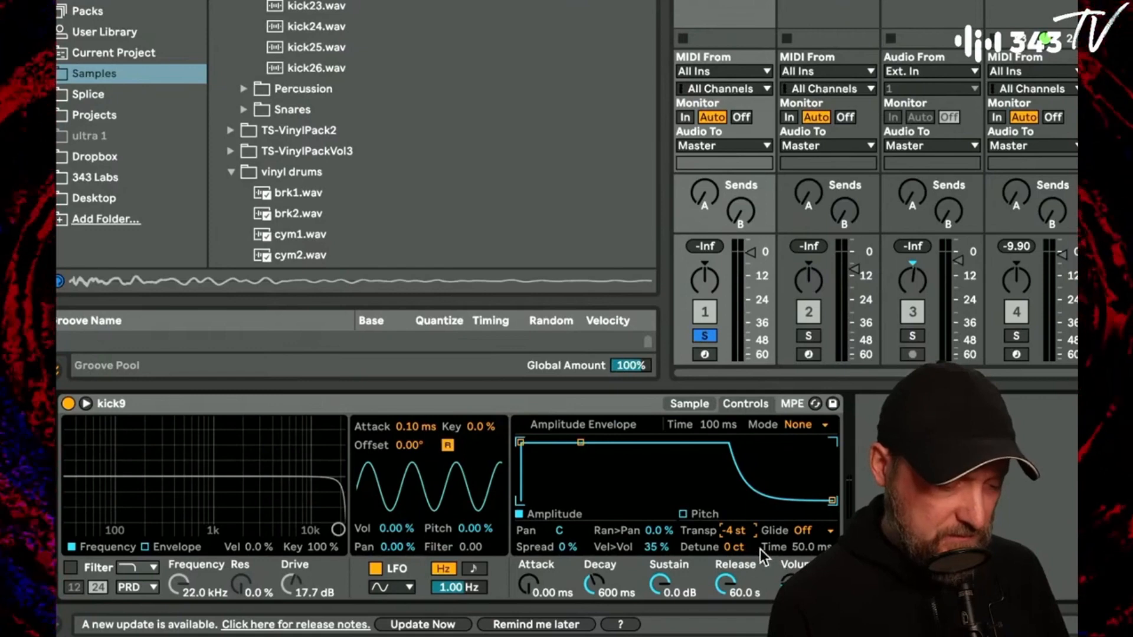
pyautogui.click(683, 514)
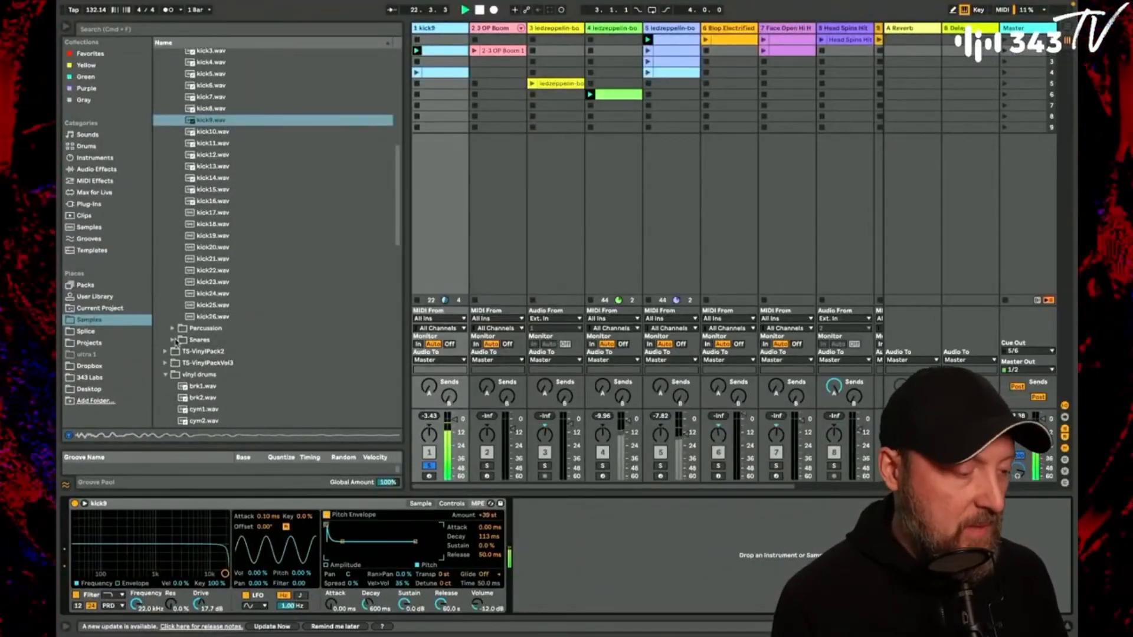
# Step: Add Multiband Dynamics to the kick9 track and drag its low-band threshold
pyautogui.click(94, 170)
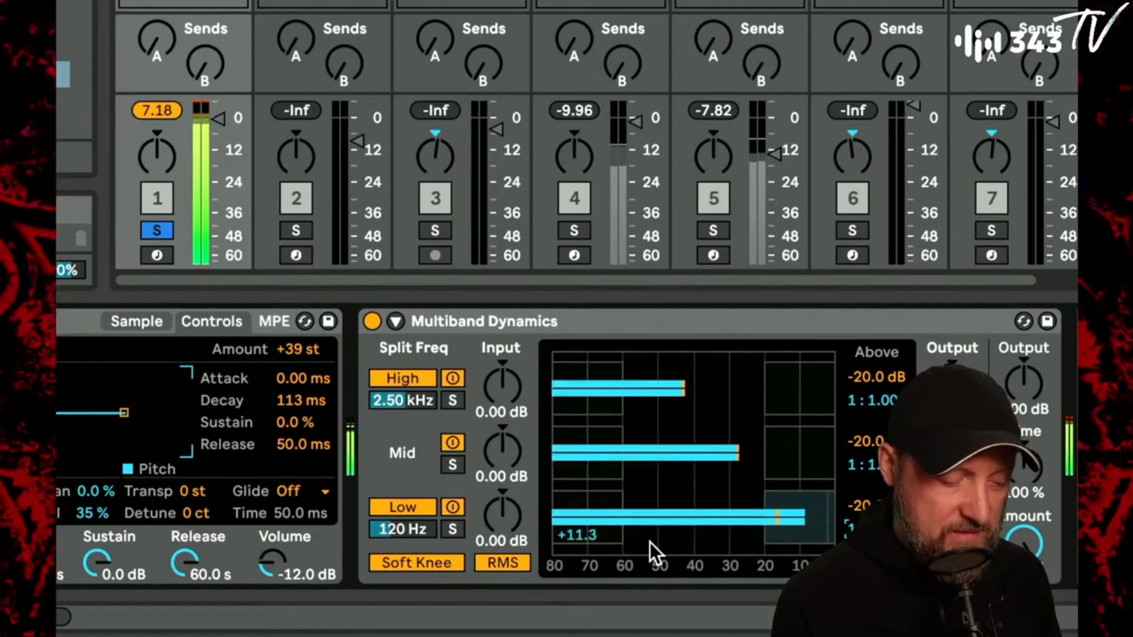
pyautogui.moveTo(402, 528); pyautogui.dragTo(402, 542)
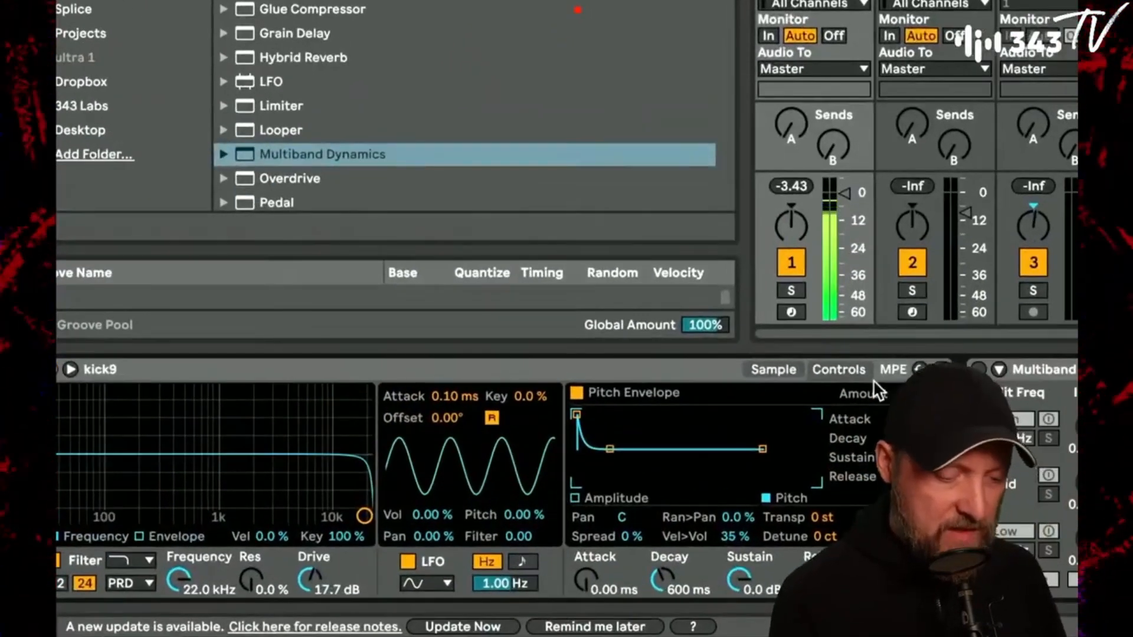
pyautogui.click(773, 369)
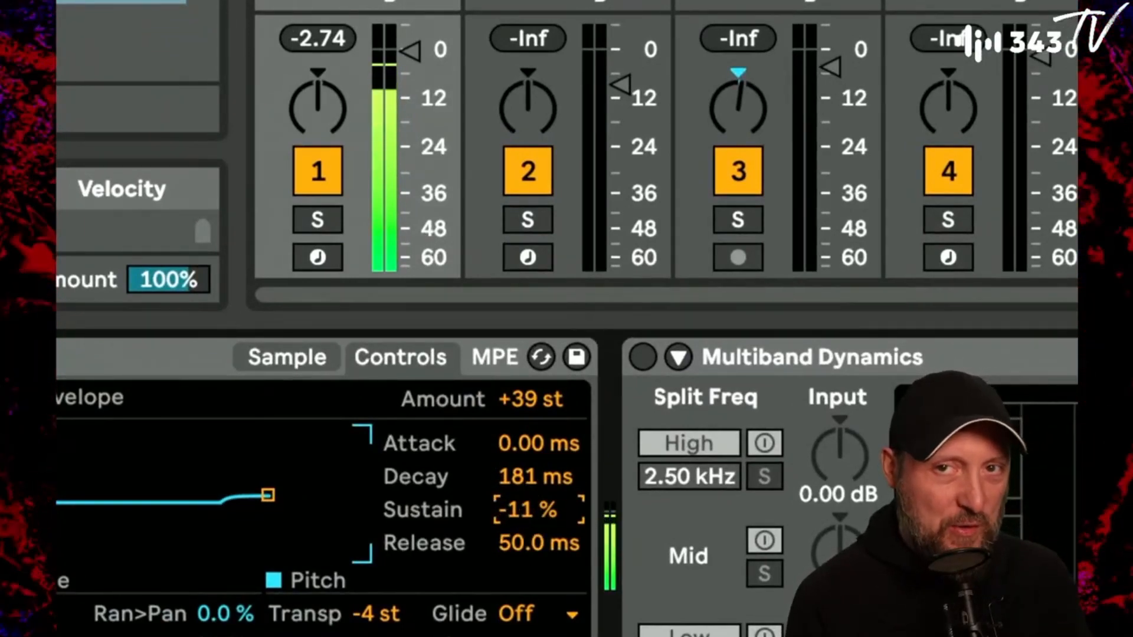
# Step: Set the kick's pitch envelope sustain to -11%
pyautogui.moveTo(527, 509); pyautogui.dragTo(527, 476)
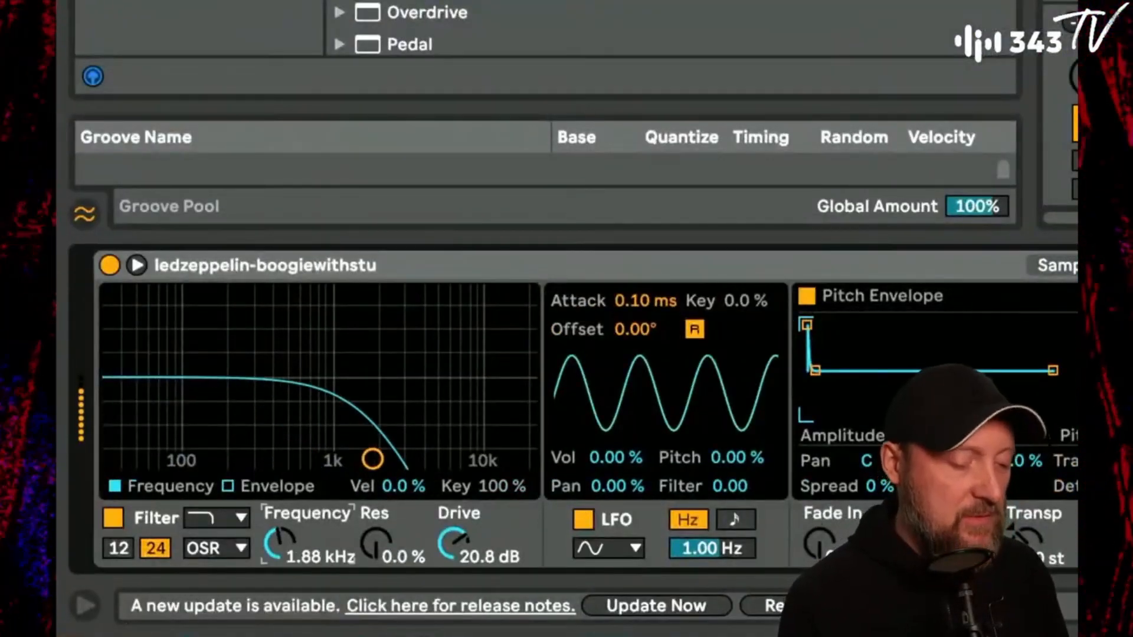
# Step: Sweep the Led Zeppelin break's filter cutoff up to 3.17 kHz, then back near 894 Hz
pyautogui.moveTo(372, 459); pyautogui.dragTo(405, 460)
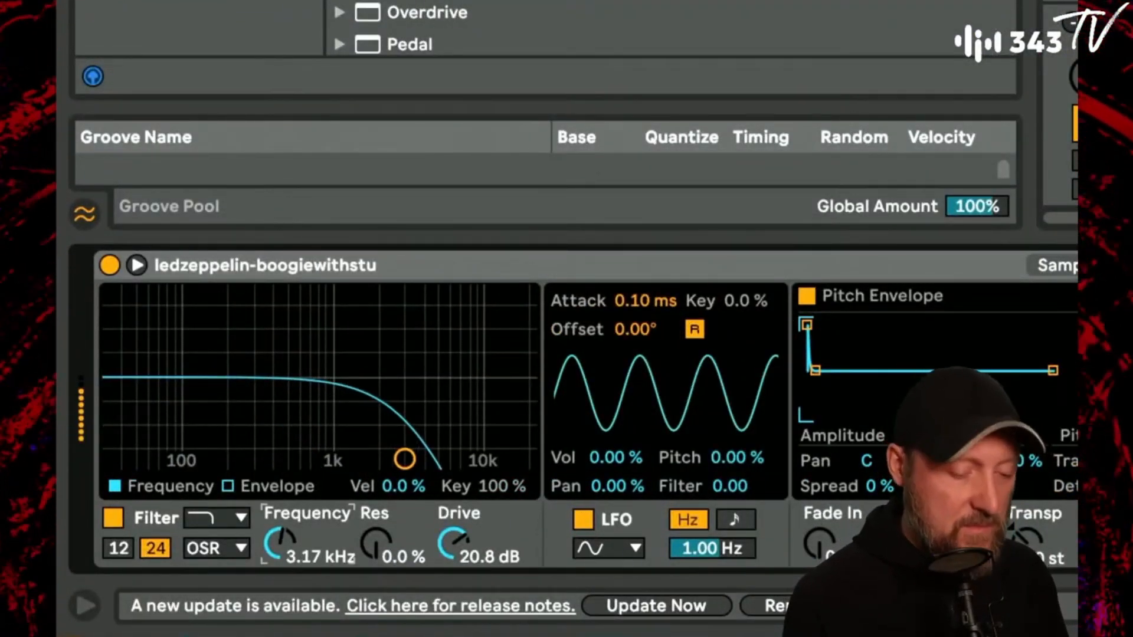
pyautogui.moveTo(403, 459); pyautogui.dragTo(436, 459)
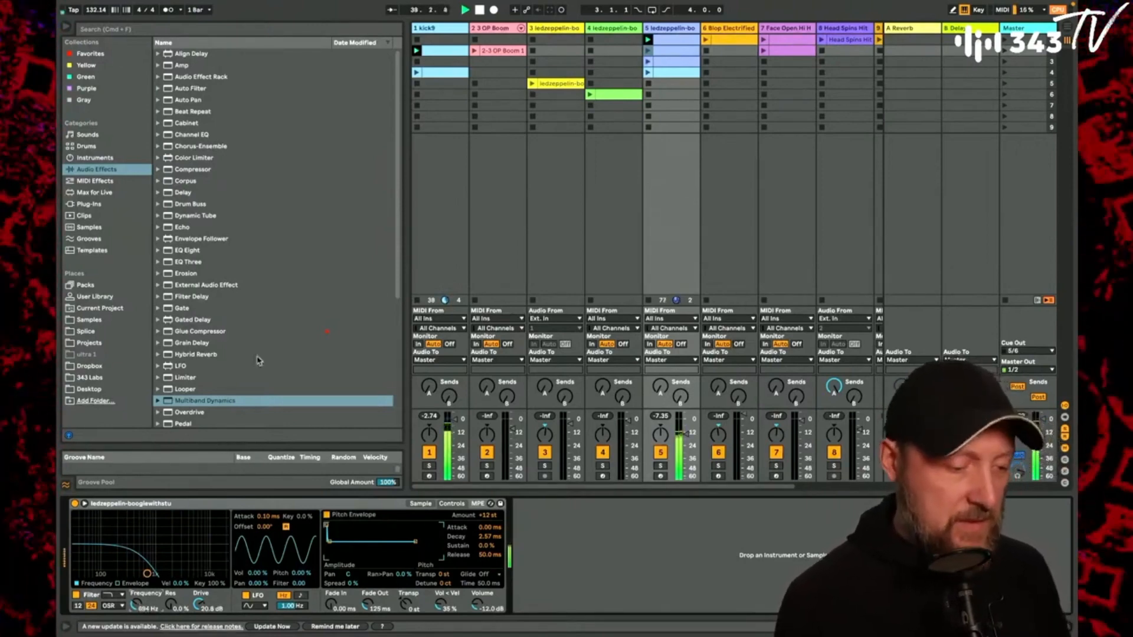
pyautogui.hscroll(3)
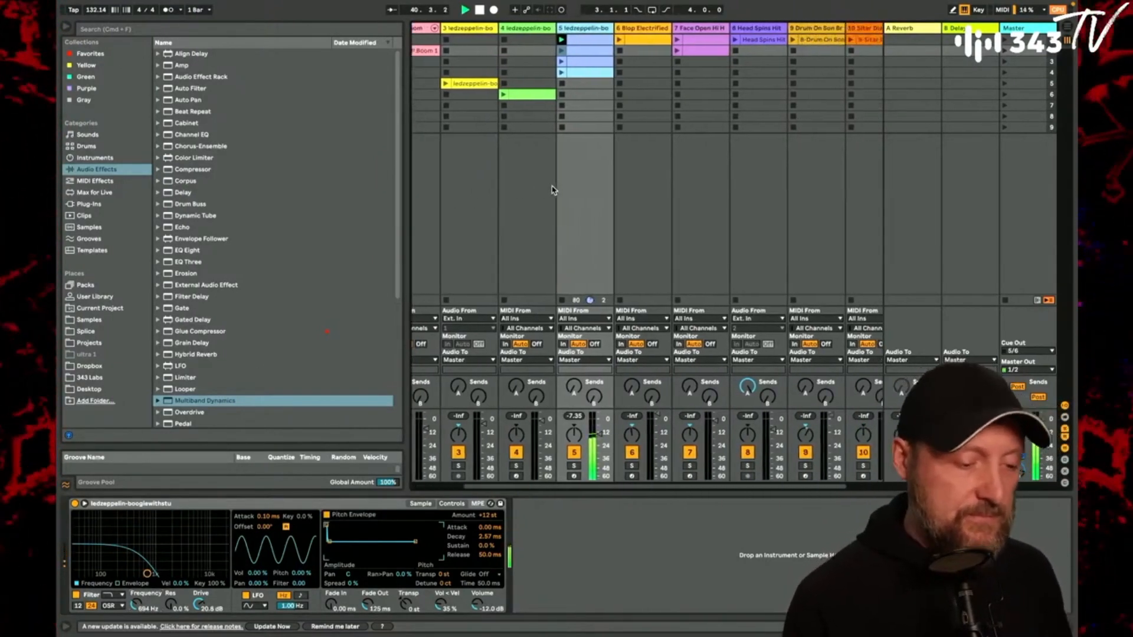